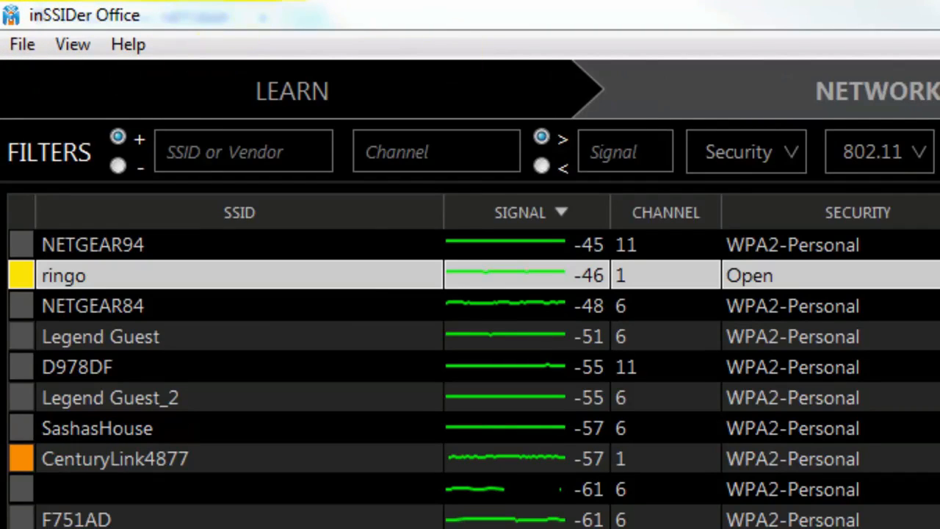
Step: Inspect NETGEAR94's signal and channel details in the networks list, then return to ringo's details
click(323, 32)
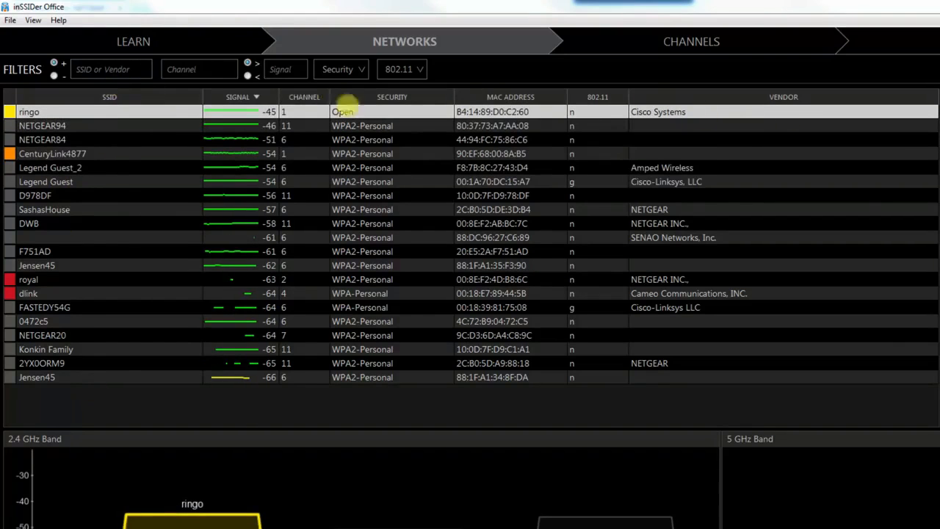
click(108, 97)
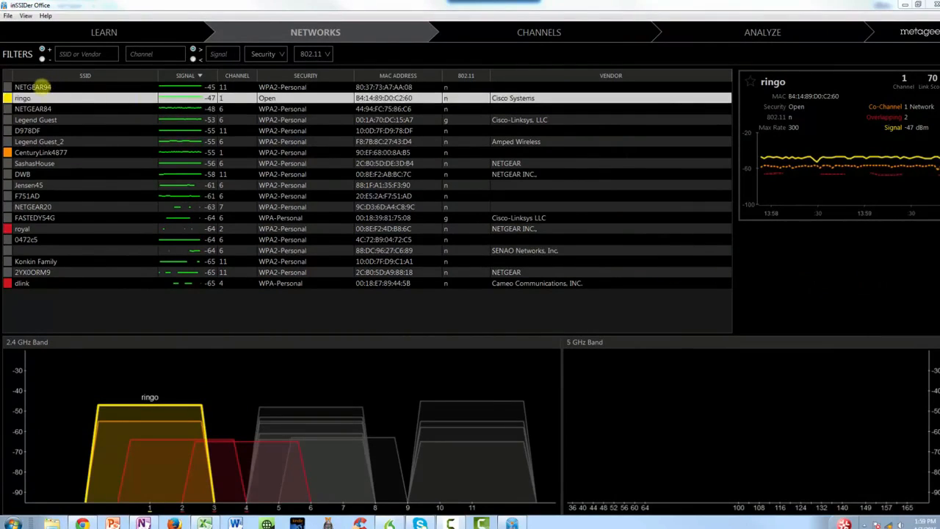
click(32, 87)
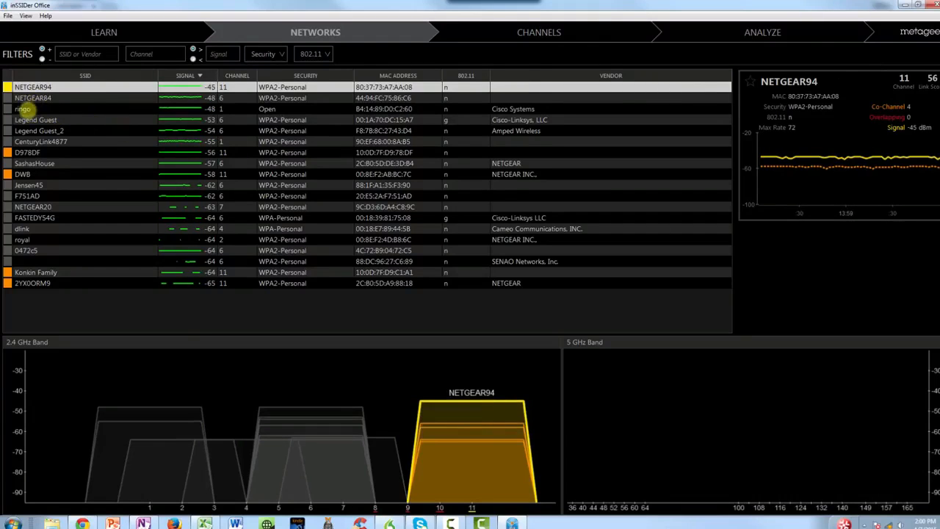
click(23, 108)
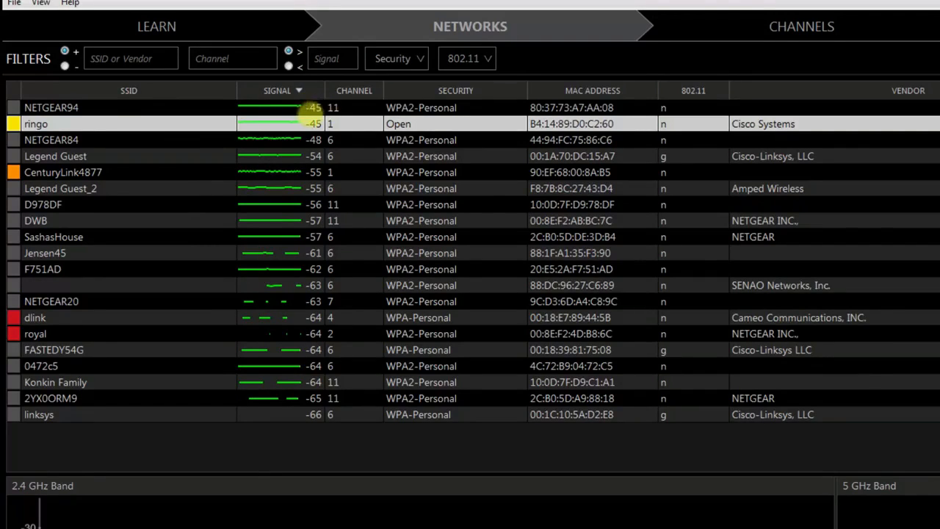
Step: Highlight the NETGEAR WNR1000 router's $21.99 price on its Amazon product page
click(276, 91)
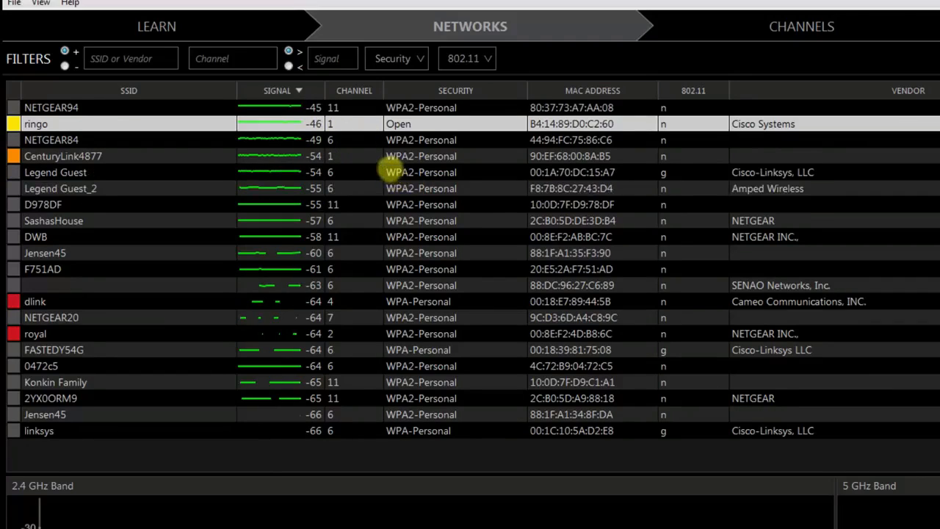
click(276, 91)
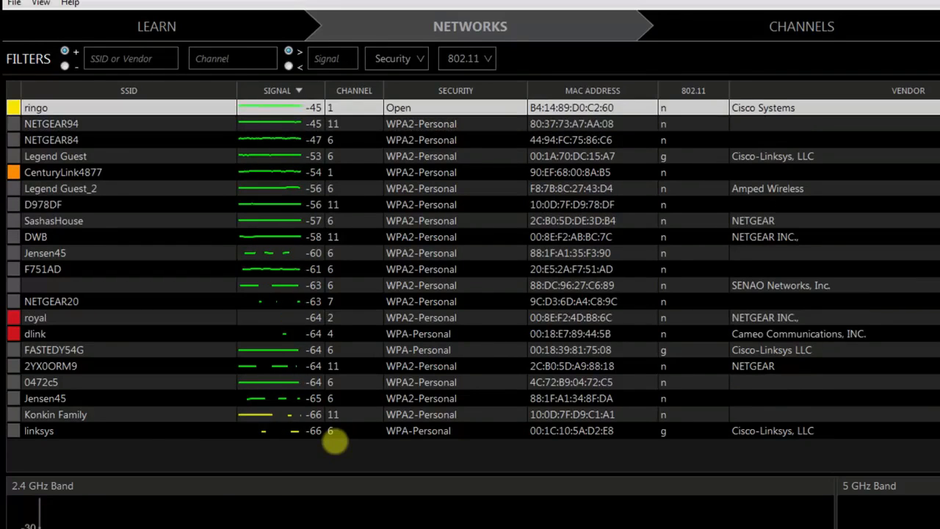
mouse_move(316, 294)
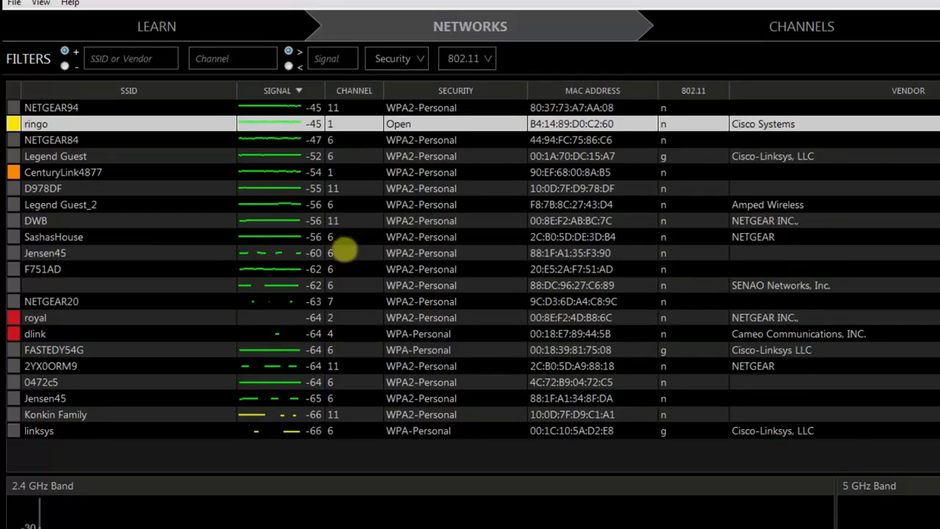
mouse_move(350, 276)
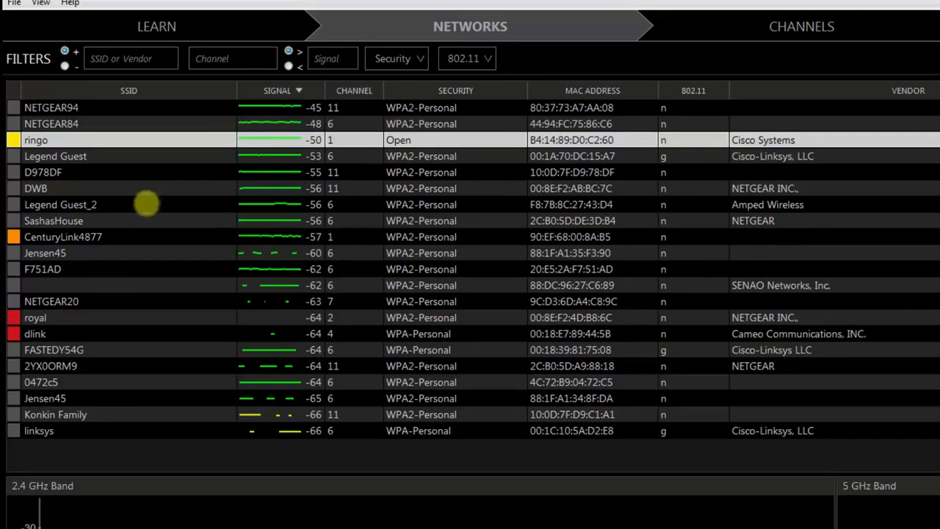
mouse_move(345, 234)
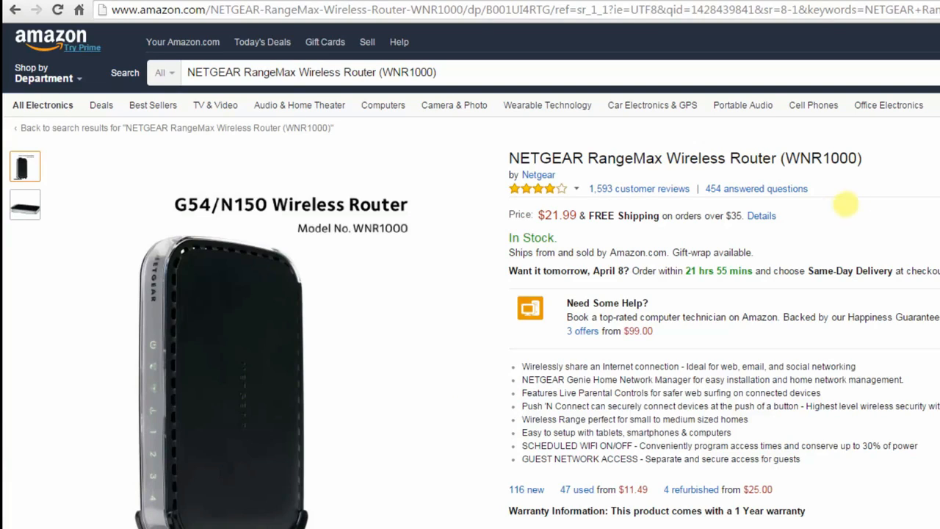
double_click(556, 215)
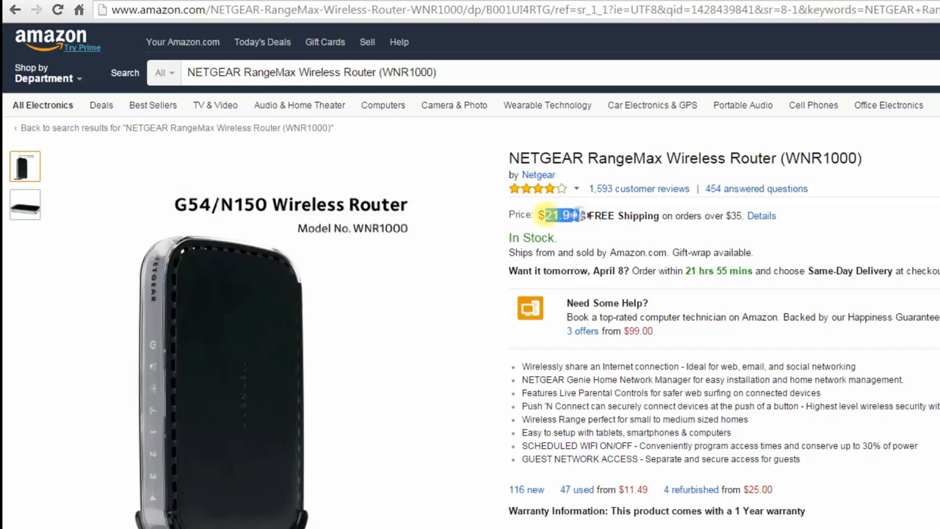